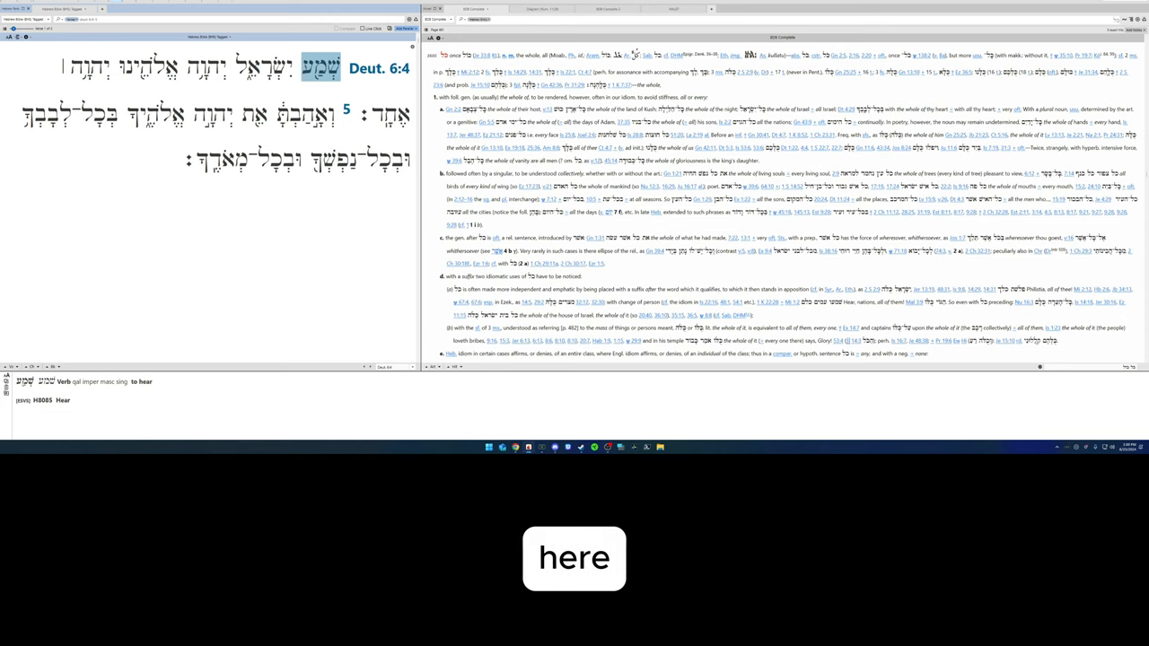
Check the parsing of 'our God', the 'our' suffix, LORD and the conjunction in Deut 6:4.
{"action": "left_click", "coordinate": [206, 67]}
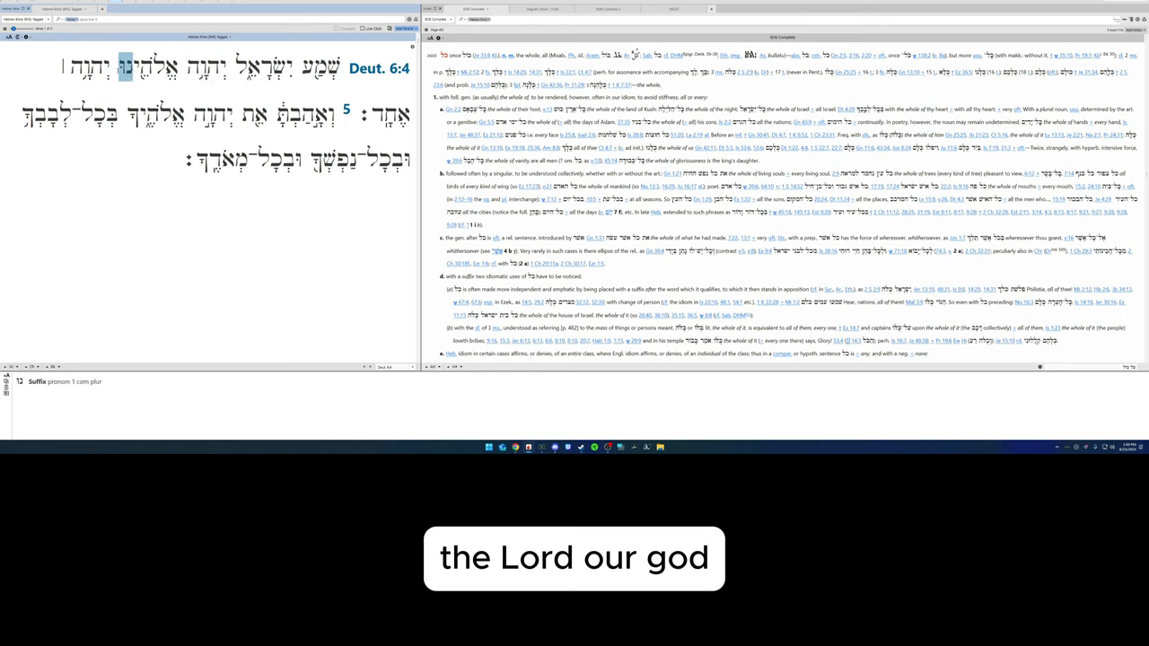
{"action": "left_click", "coordinate": [149, 66]}
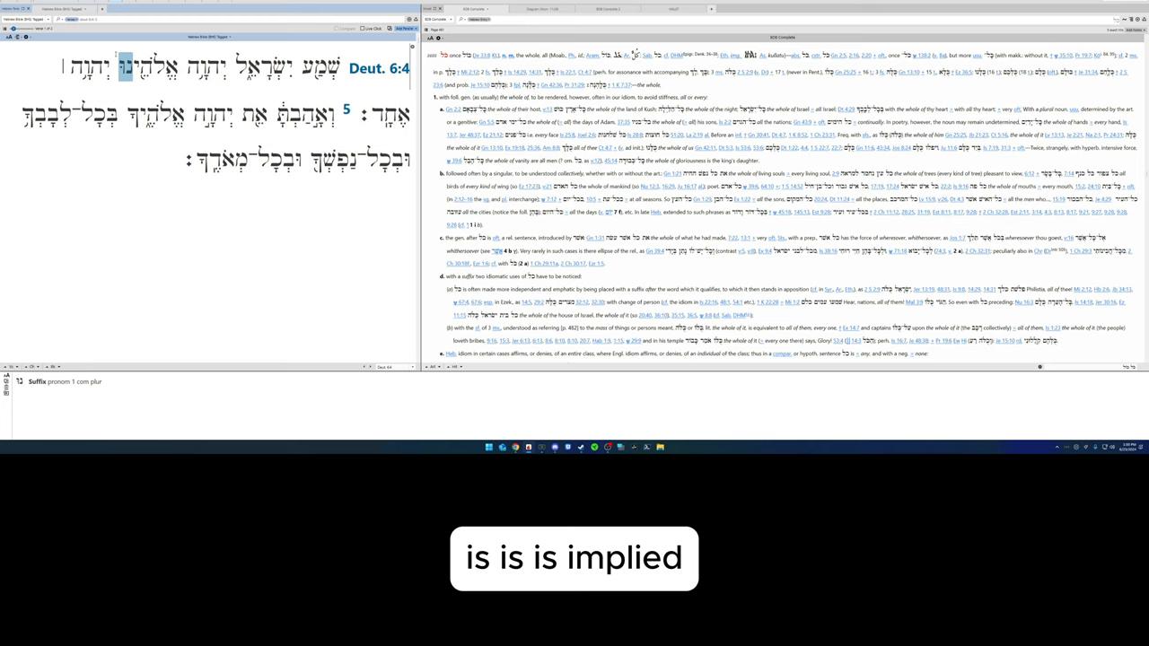
{"action": "left_click", "coordinate": [151, 67]}
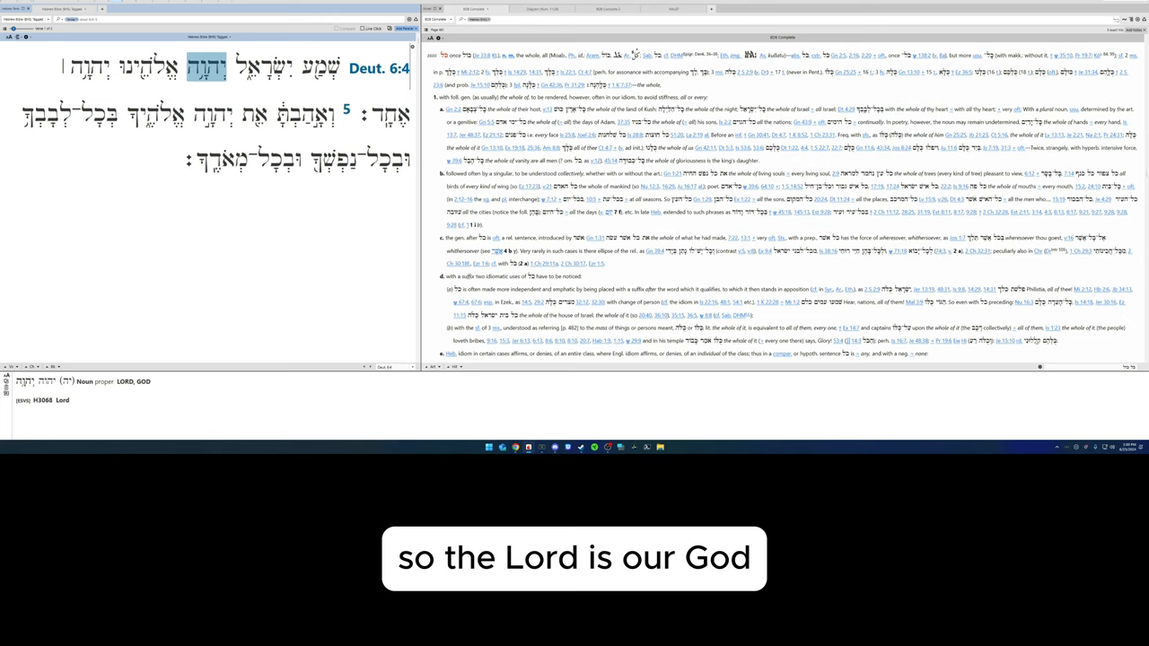
{"action": "left_click", "coordinate": [154, 64]}
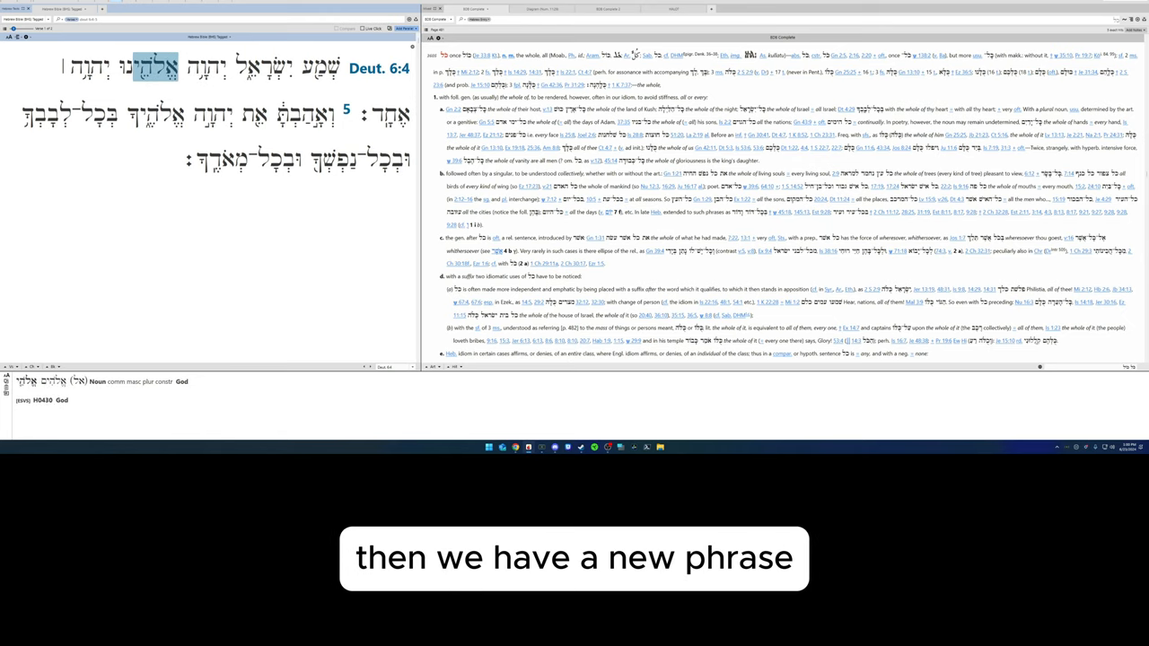
{"action": "left_click", "coordinate": [90, 69]}
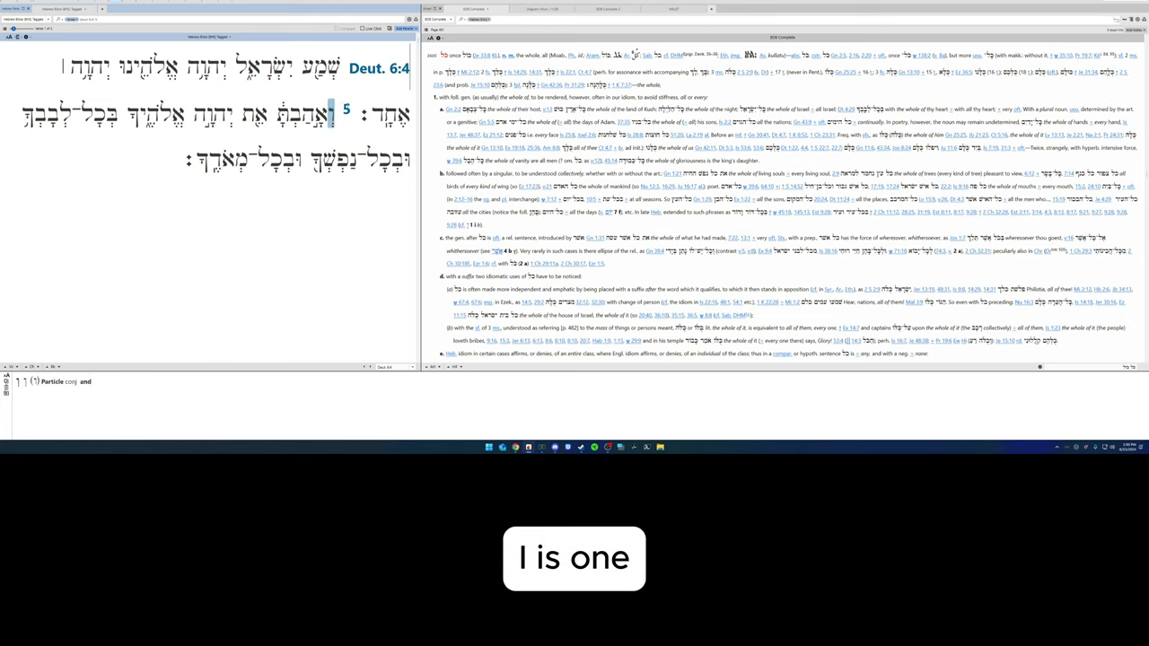
Parse the word for 'one', recheck LORD and God, and show 'one' in the lexicon pane.
{"action": "left_click", "coordinate": [386, 115]}
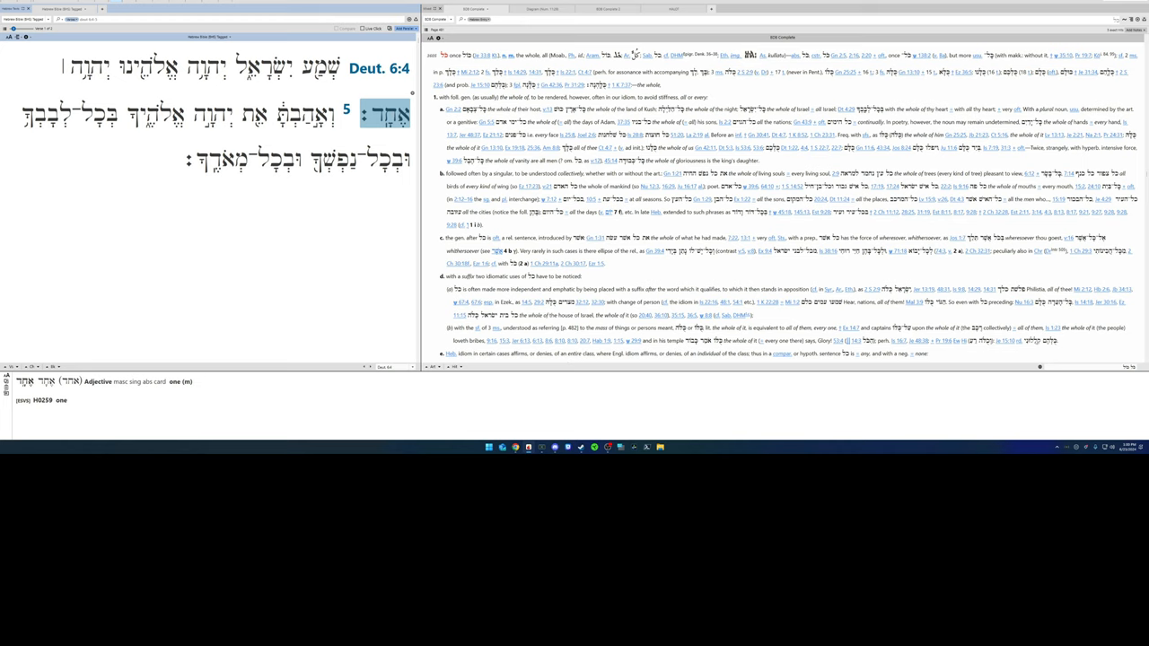
{"action": "left_click", "coordinate": [207, 65]}
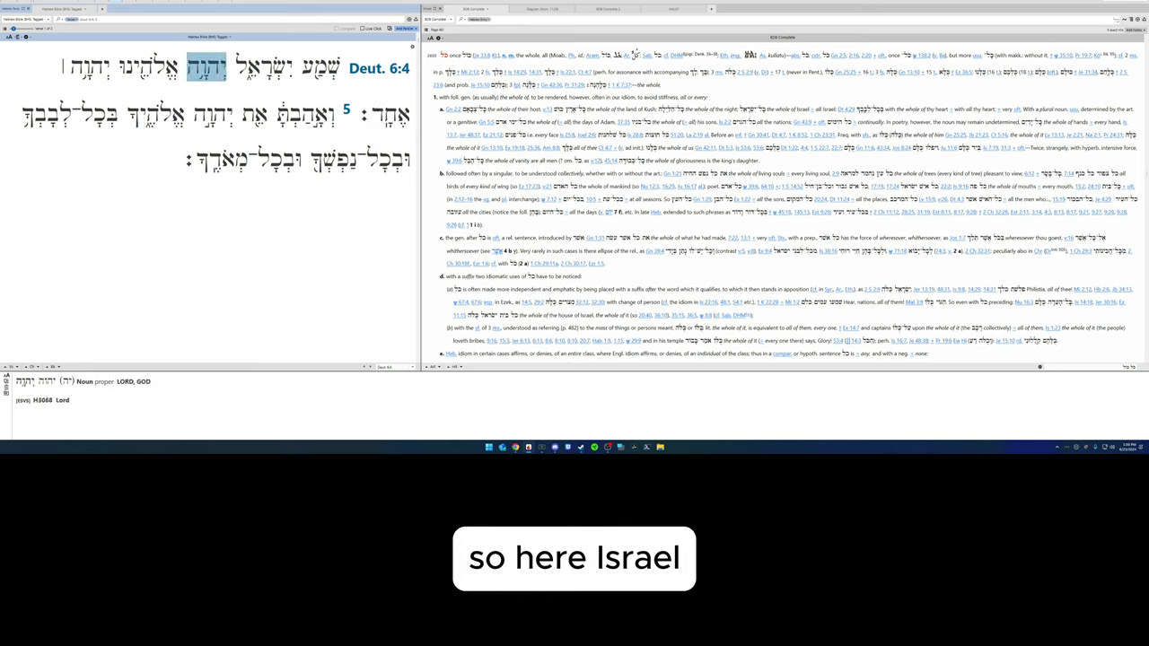
{"action": "left_click", "coordinate": [153, 65]}
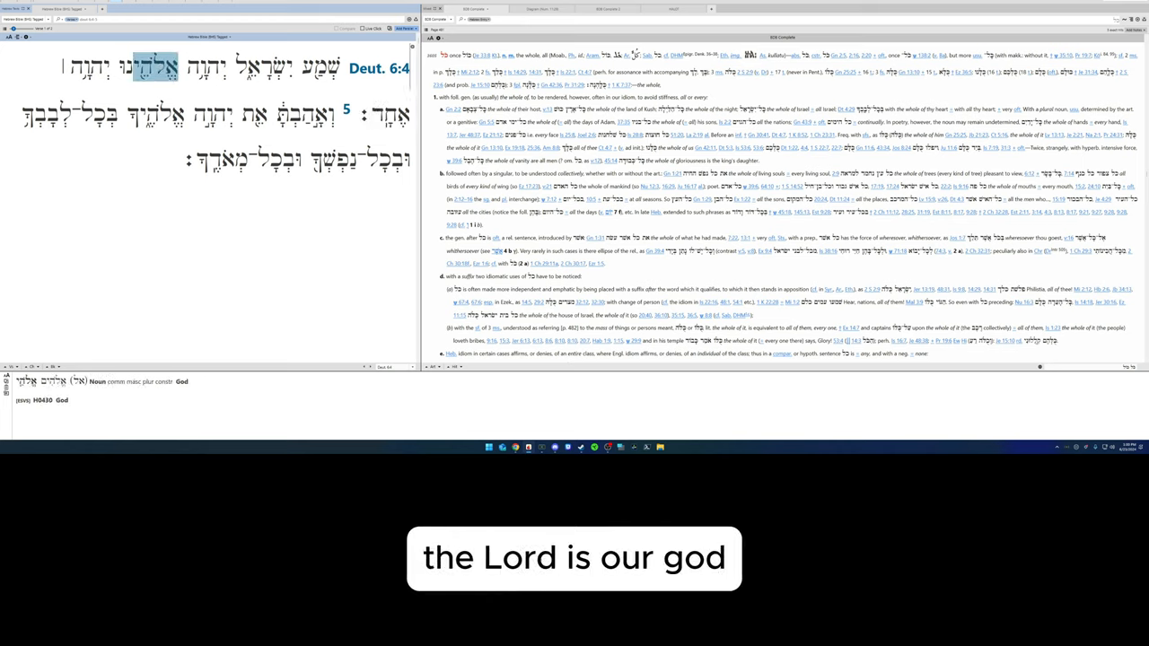
{"action": "left_click", "coordinate": [385, 115]}
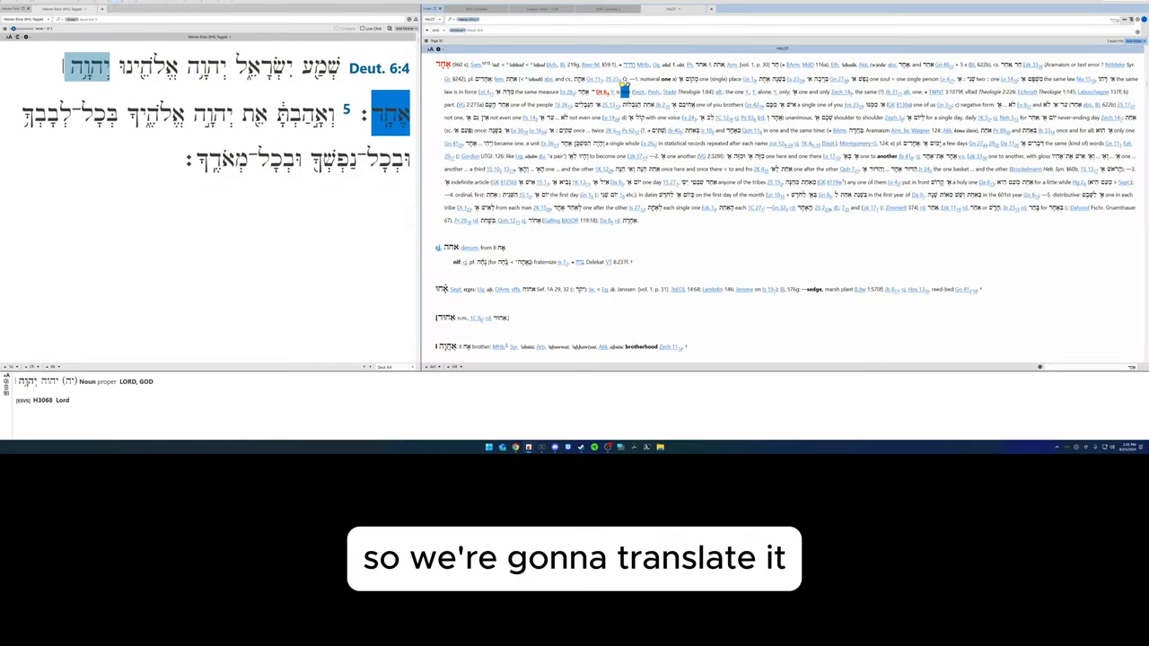
Show 'you shall love' at the start of Deut 6:5 parsed as a Qal perfect consecutive.
{"action": "left_click", "coordinate": [386, 112]}
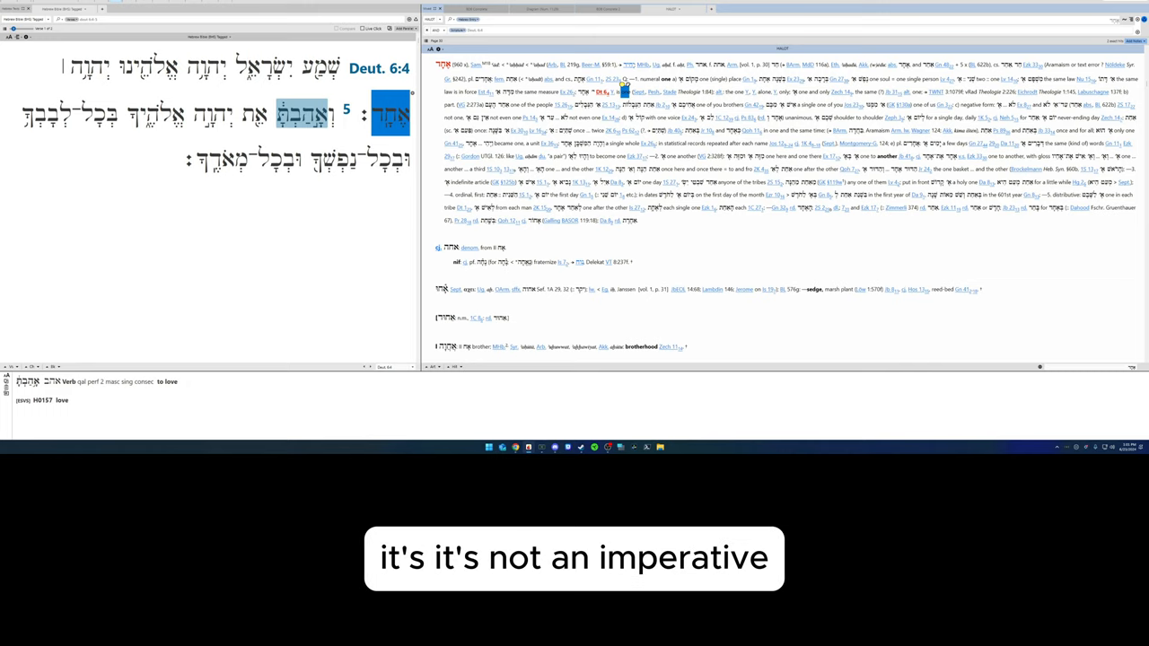
Parse the conjunction and verb 'love', the object marker, LORD and the following word in Deut 6:5.
{"action": "left_click", "coordinate": [329, 115]}
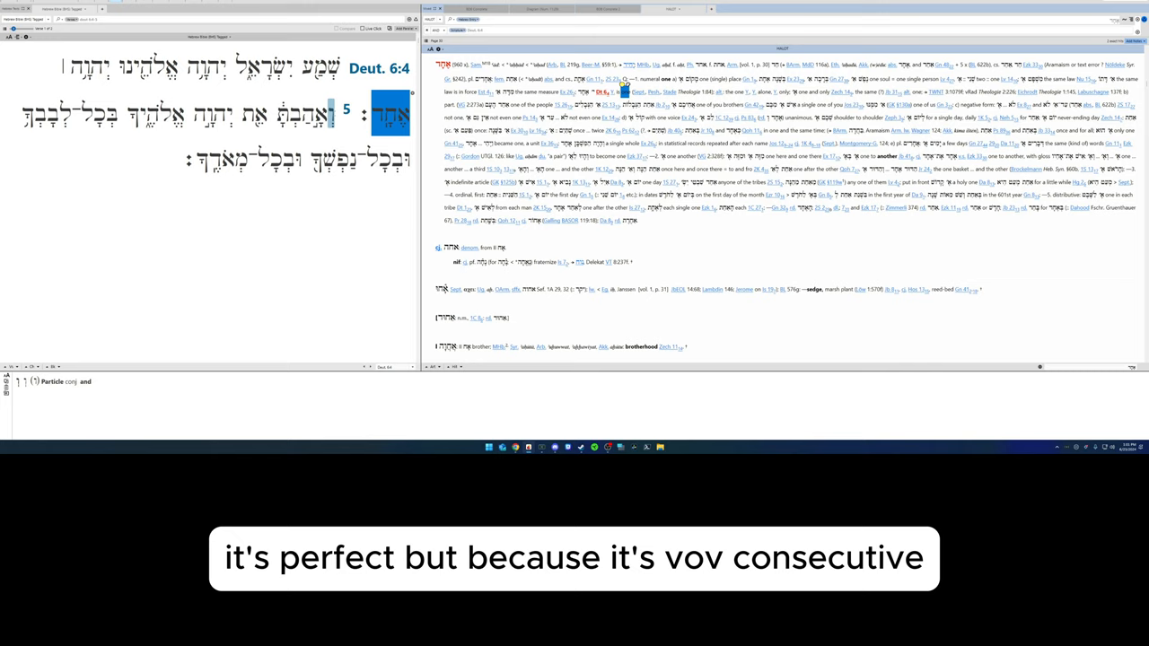
{"action": "left_click", "coordinate": [305, 115]}
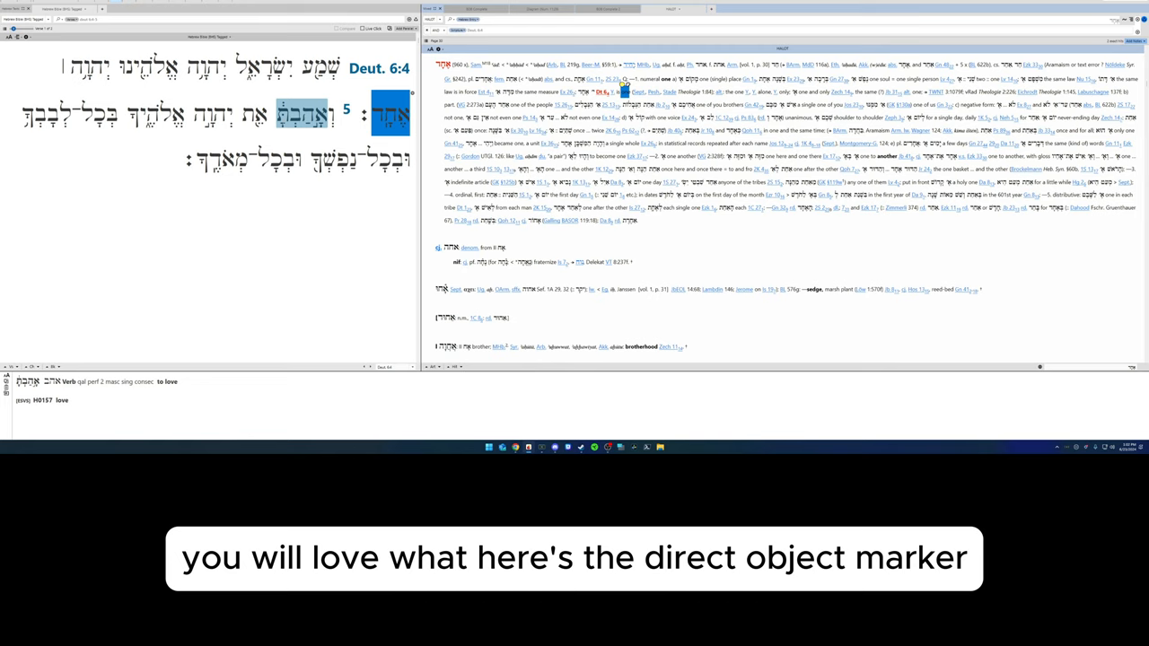
{"action": "left_click", "coordinate": [255, 115]}
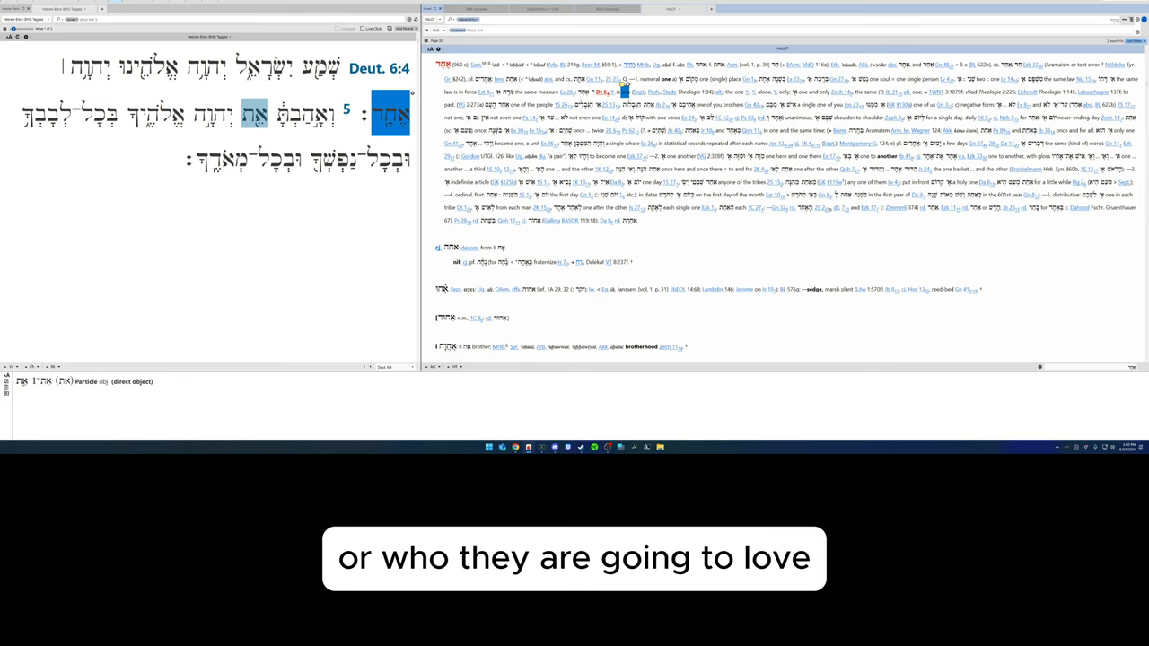
{"action": "left_click", "coordinate": [212, 115]}
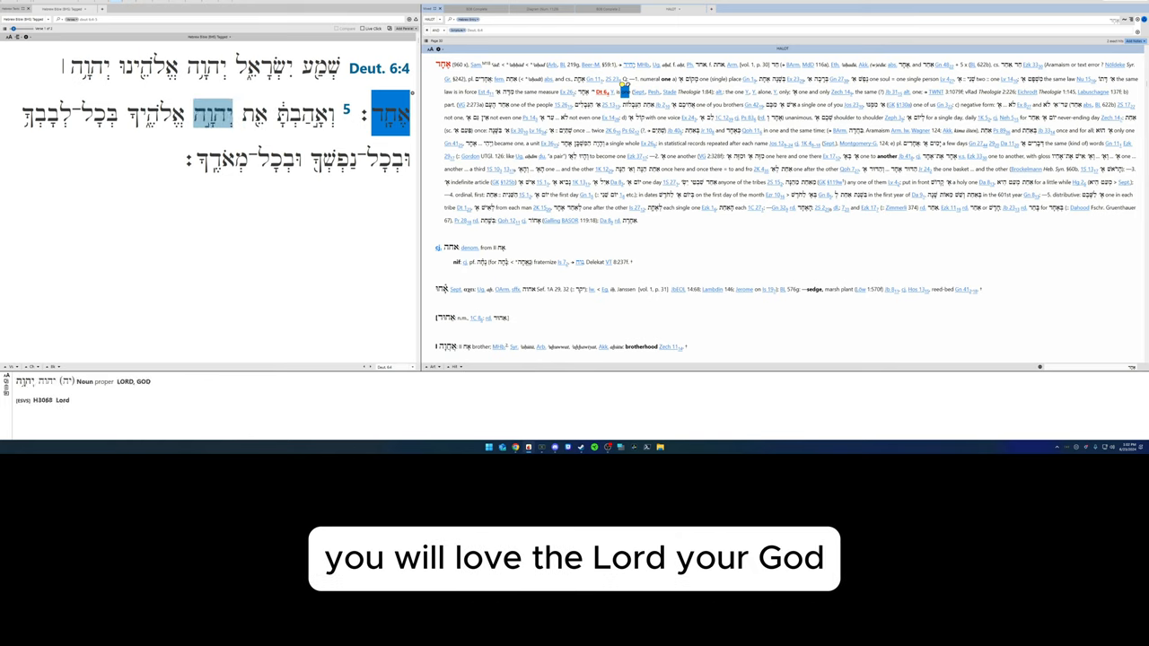
{"action": "left_click", "coordinate": [160, 115]}
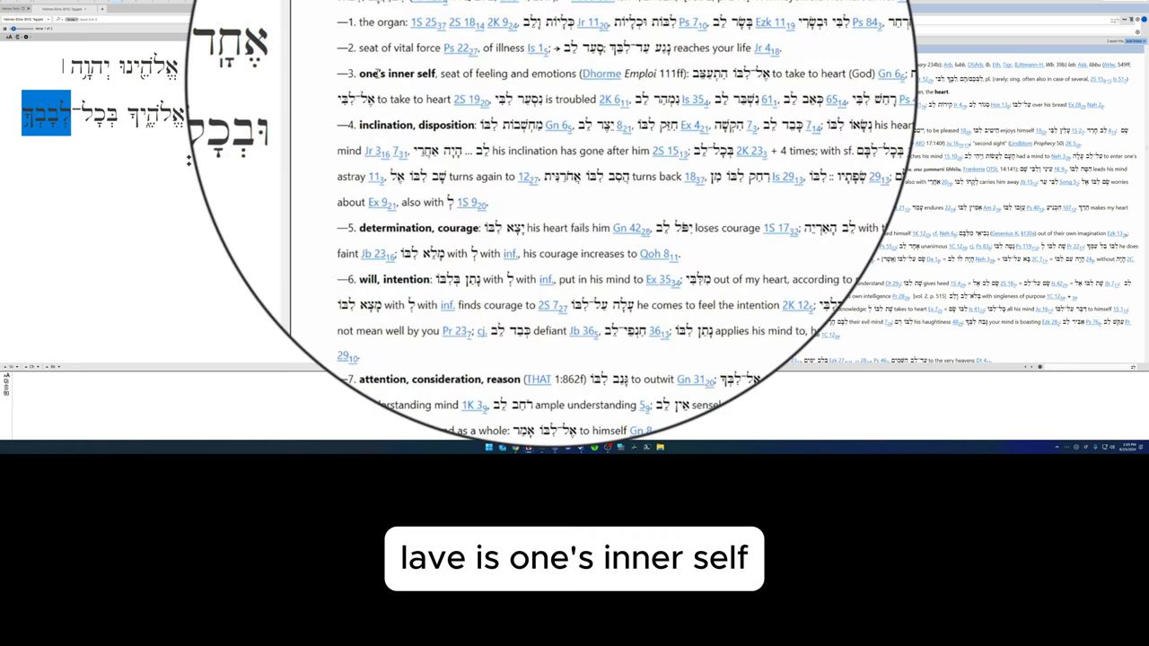
Scroll the lev lexicon entry down through its later senses of will, attention and conscience.
{"action": "scroll", "scroll_direction": "down", "scroll_amount": 3}
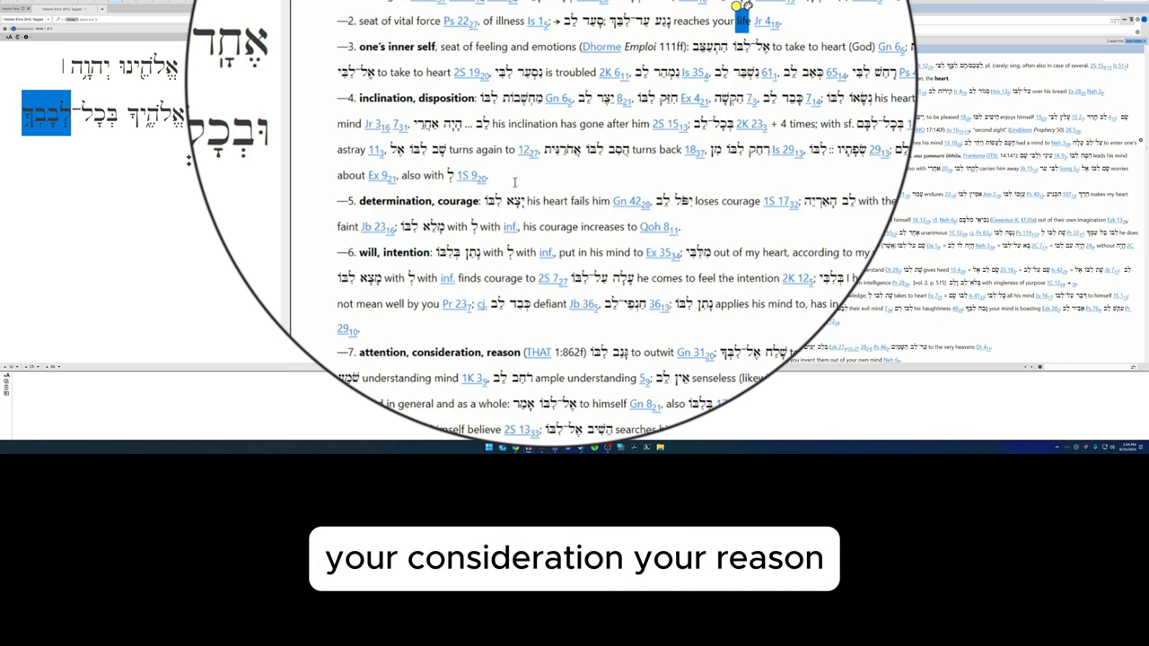
{"action": "scroll", "scroll_direction": "down", "scroll_amount": 3}
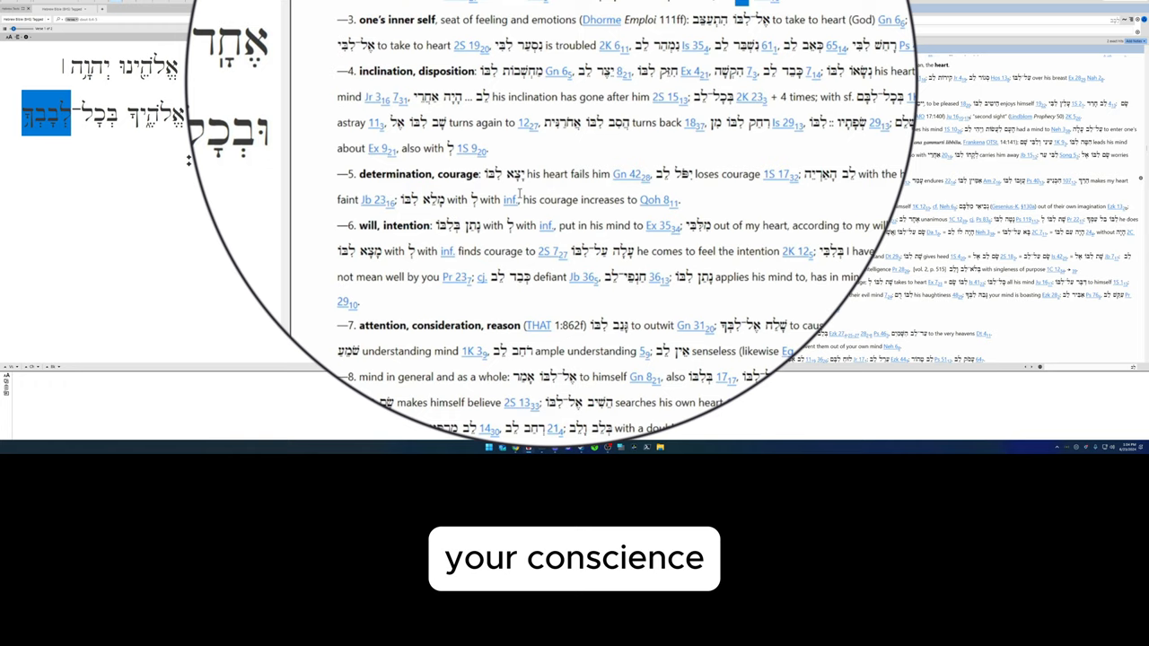
{"action": "scroll", "scroll_direction": "down", "scroll_amount": 3}
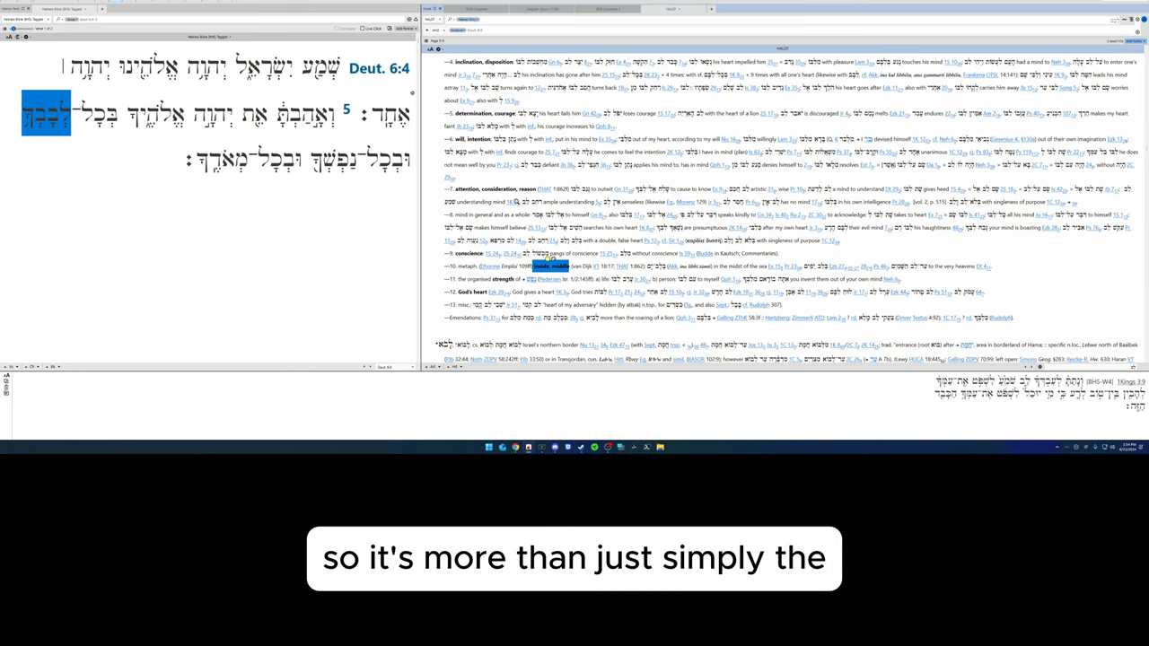
Search 'lev' in the lexicon pane and move back to the top of the entry.
{"action": "scroll", "scroll_direction": "down", "scroll_amount": 3}
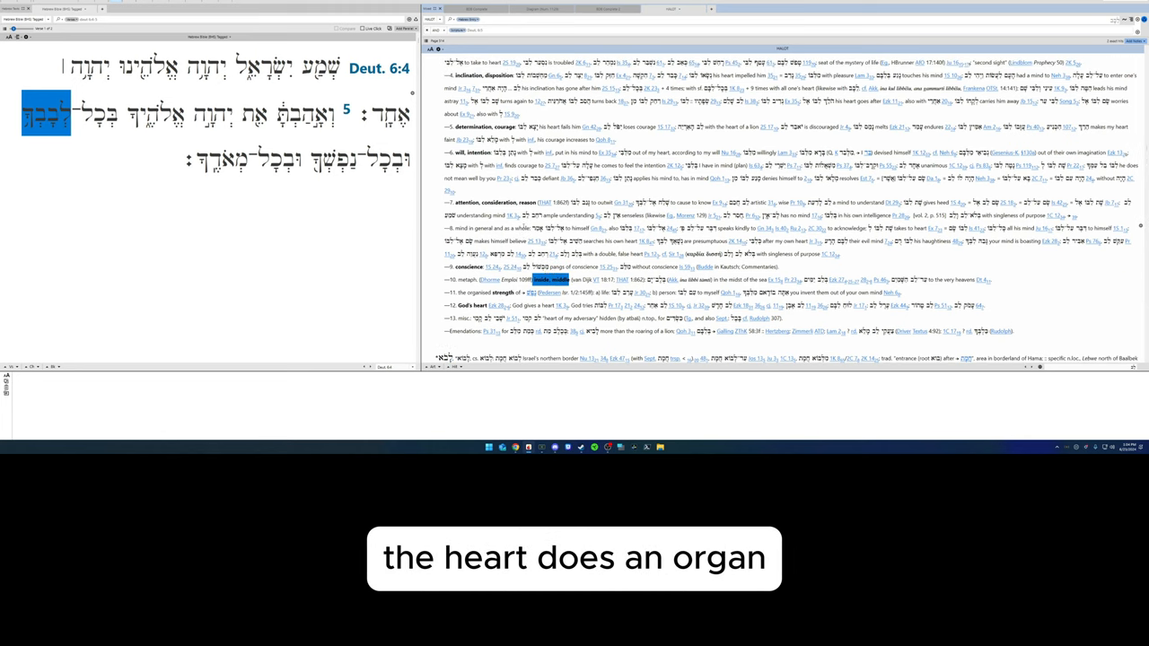
{"action": "scroll", "scroll_direction": "up", "scroll_amount": 3}
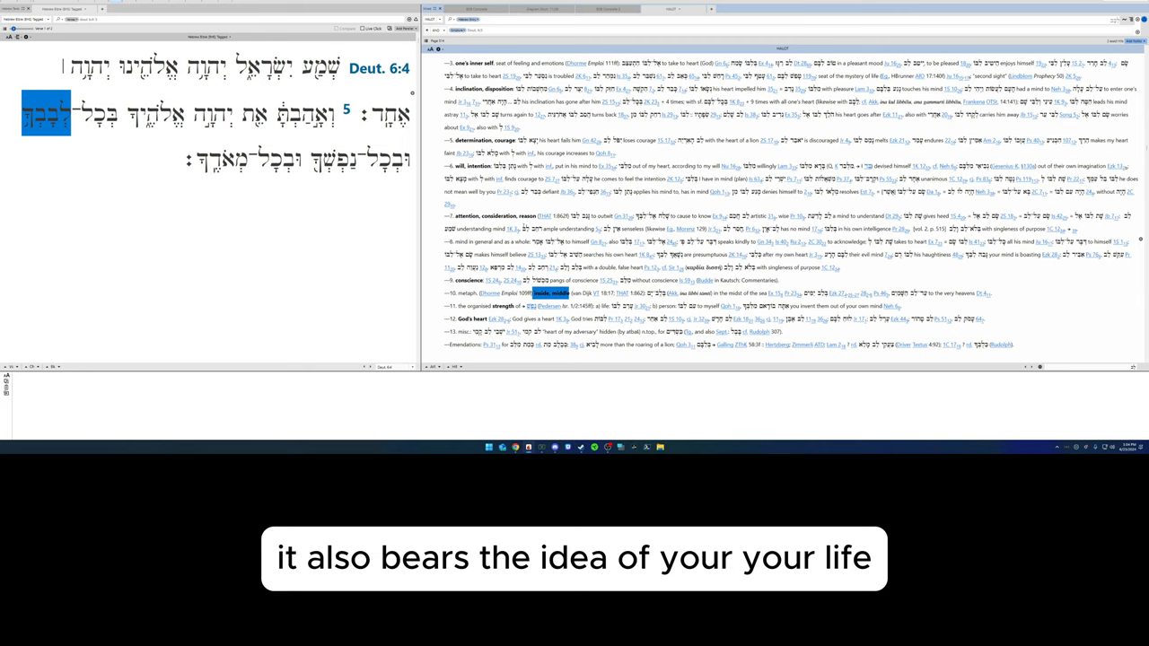
{"action": "type", "text": "lev"}
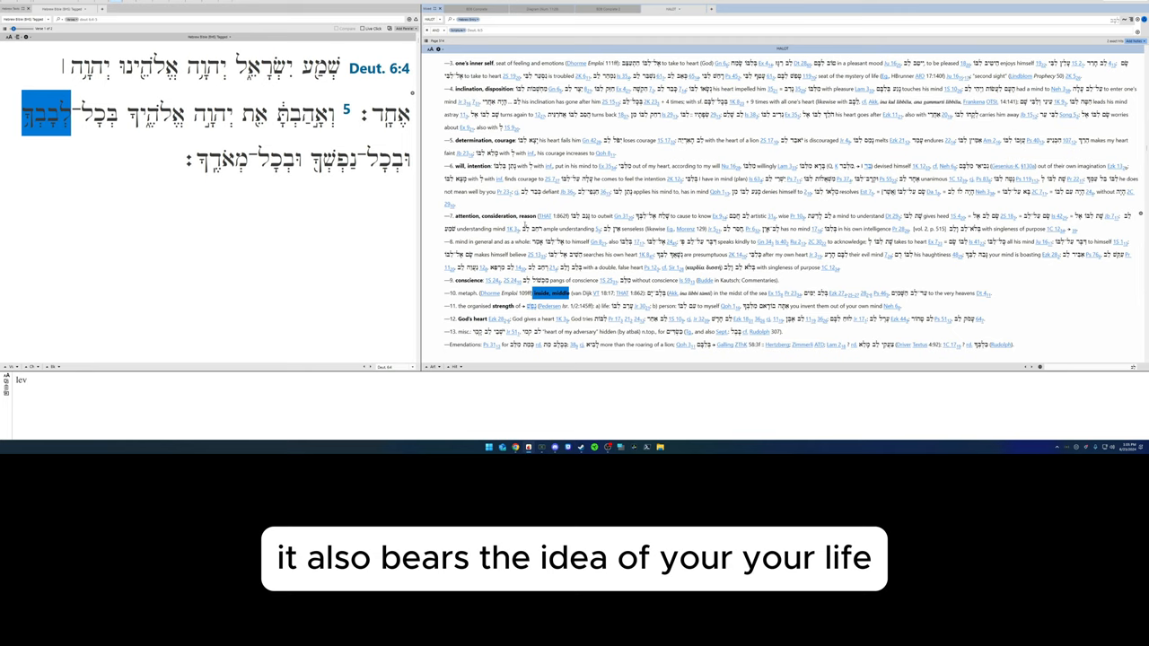
{"action": "scroll", "scroll_direction": "up", "scroll_amount": 3}
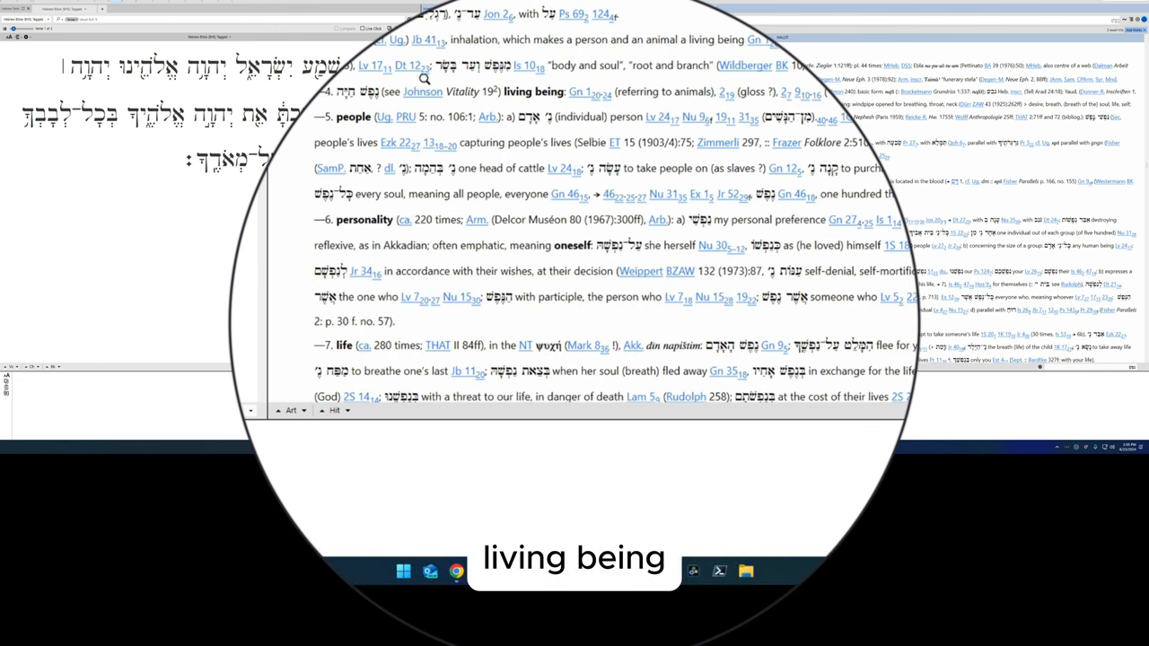
Scroll the nephesh entry through its senses of living being, people, personality, life and soul.
{"action": "scroll", "scroll_direction": "down", "scroll_amount": 3}
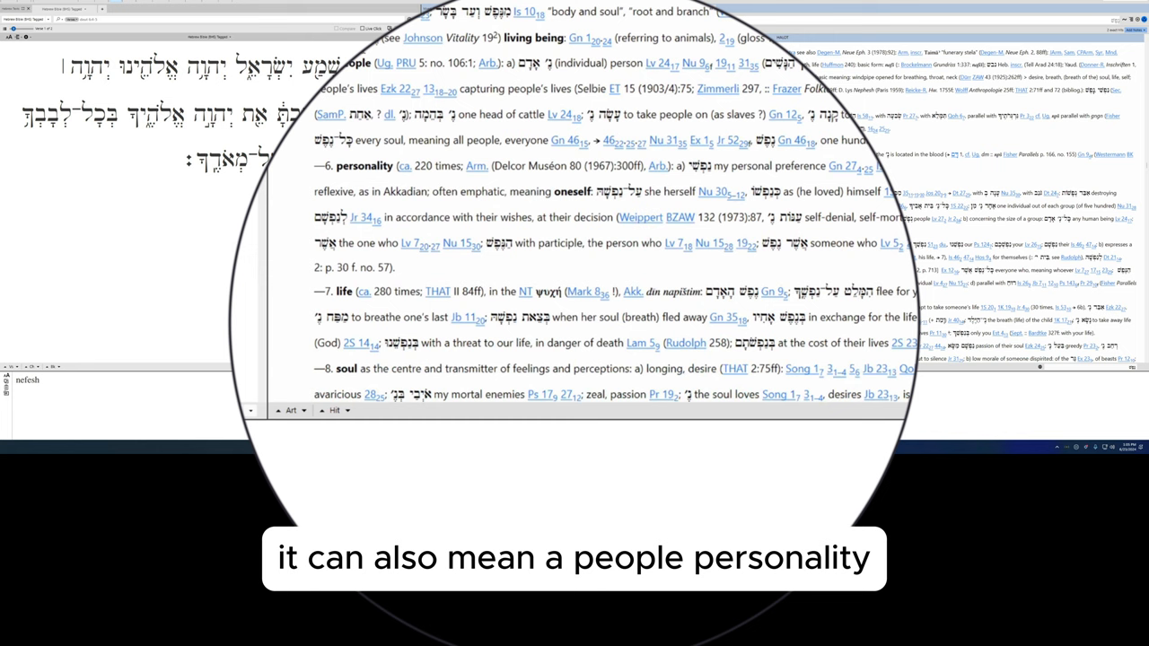
{"action": "scroll", "scroll_direction": "down", "scroll_amount": 3}
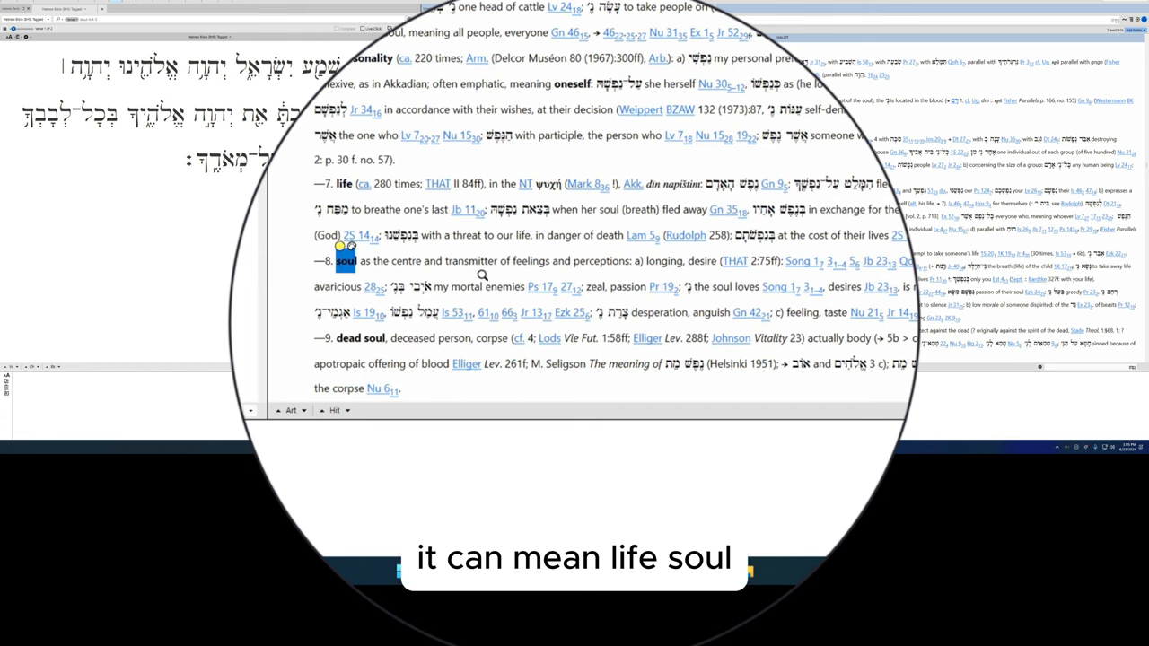
{"action": "scroll", "scroll_direction": "down", "scroll_amount": 3}
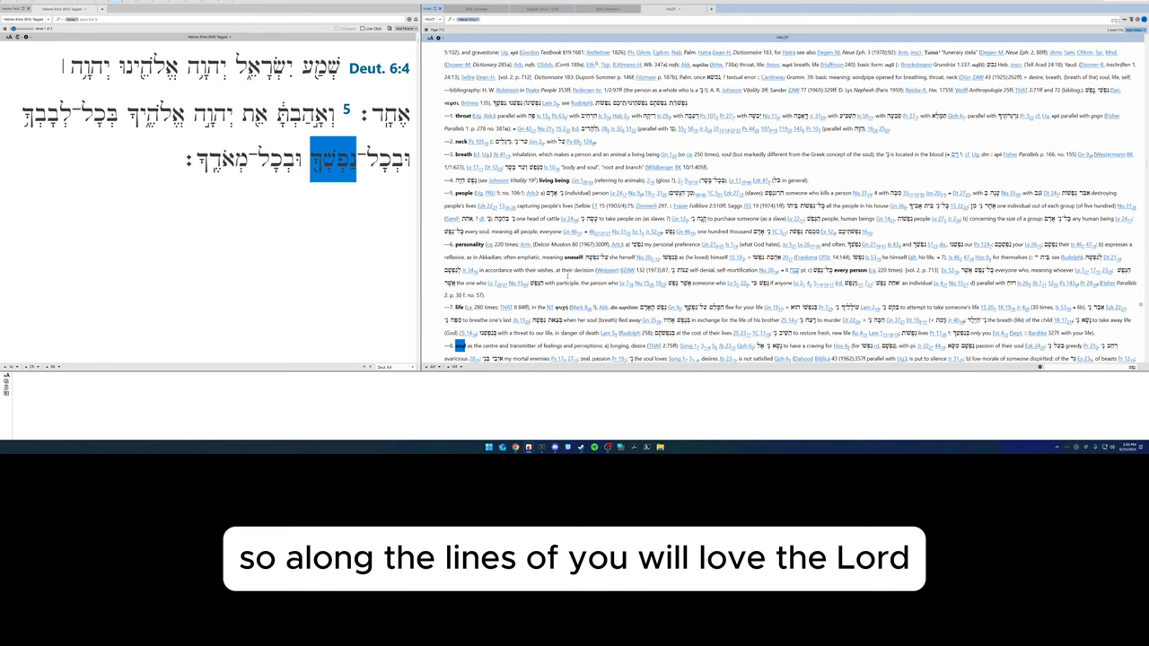
Show me'od 'strength' in the lexicon from the last word of 6:5, then the gloss 'Hear' for shema in 6:4.
{"action": "left_click", "coordinate": [332, 114]}
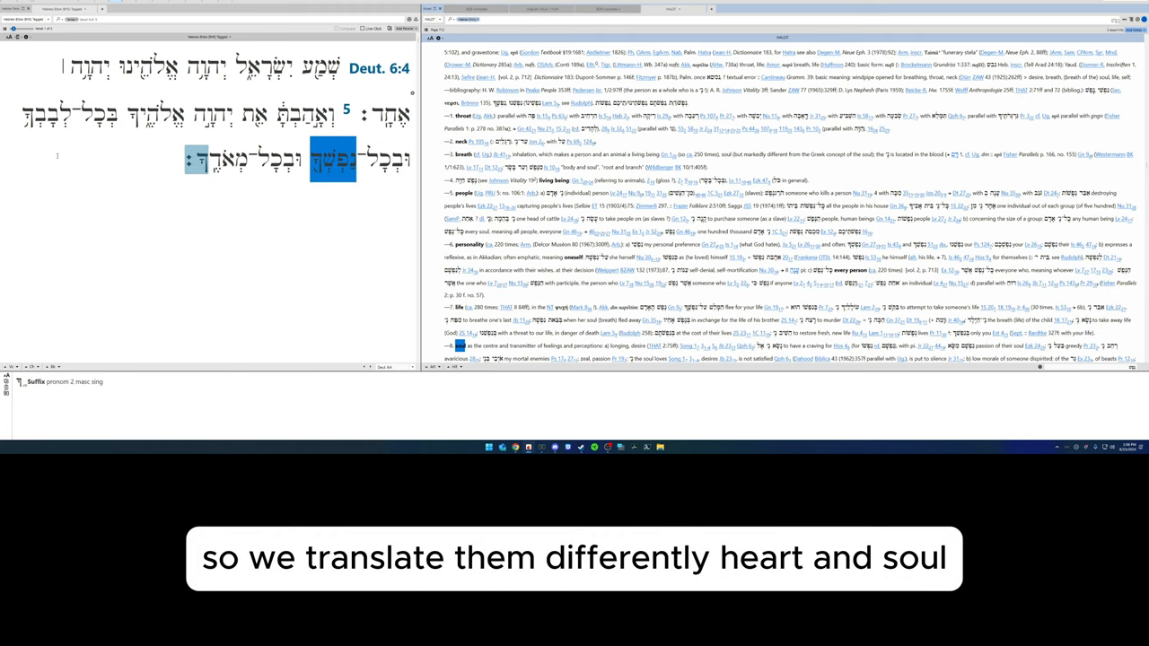
{"action": "left_click", "coordinate": [332, 158]}
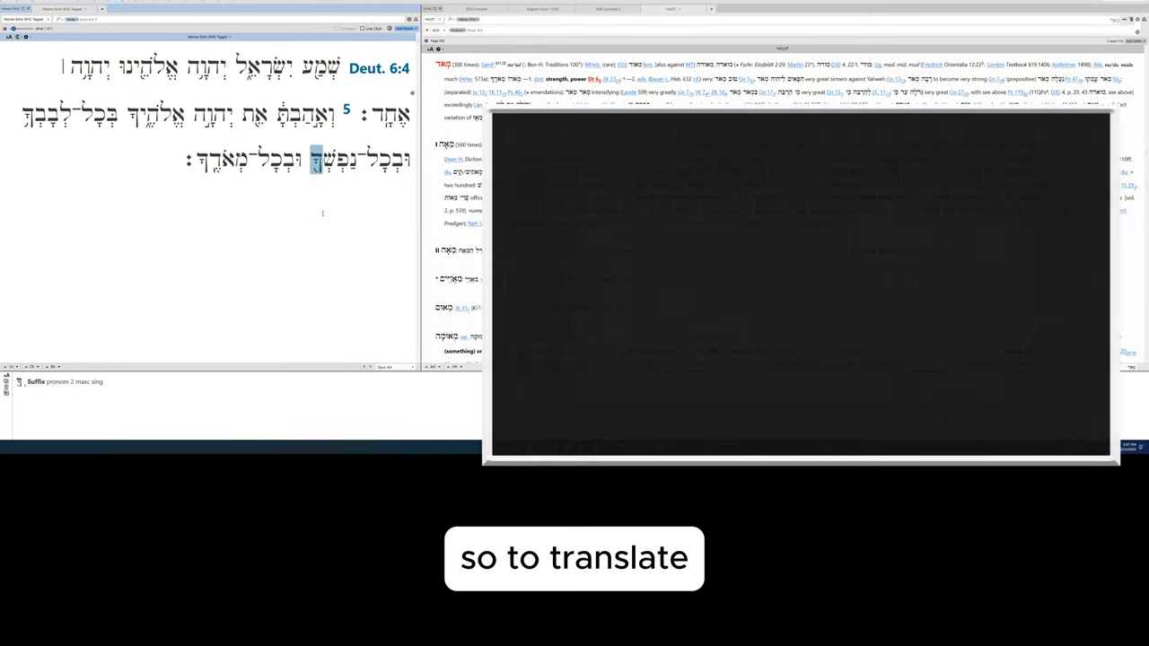
{"action": "left_click", "coordinate": [320, 66]}
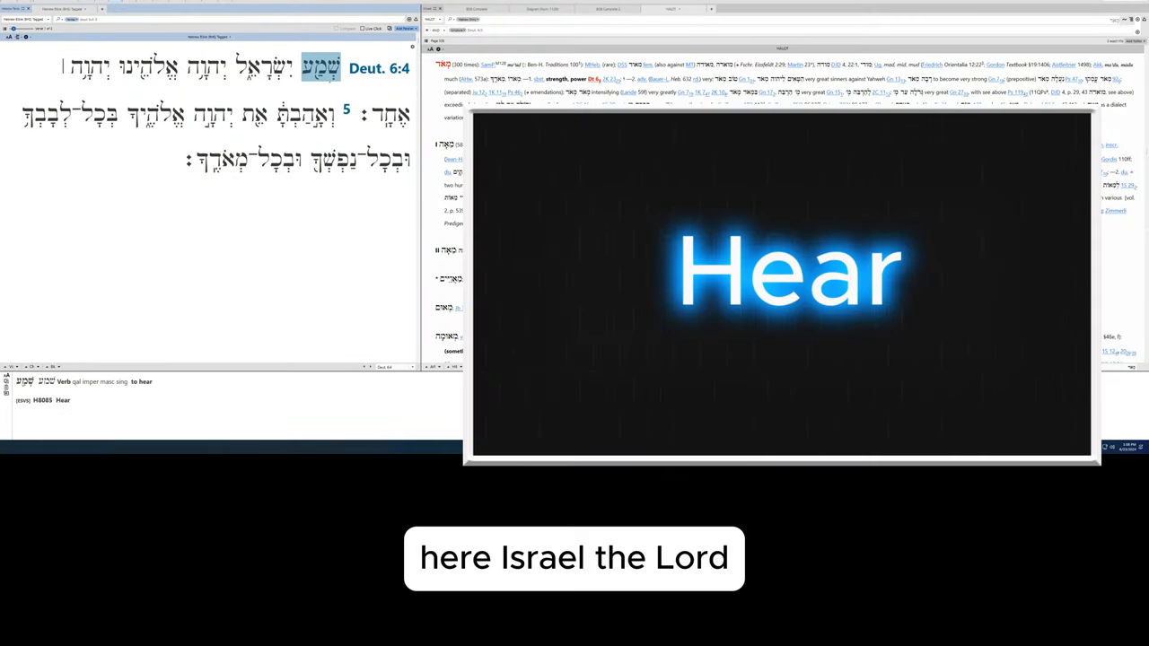